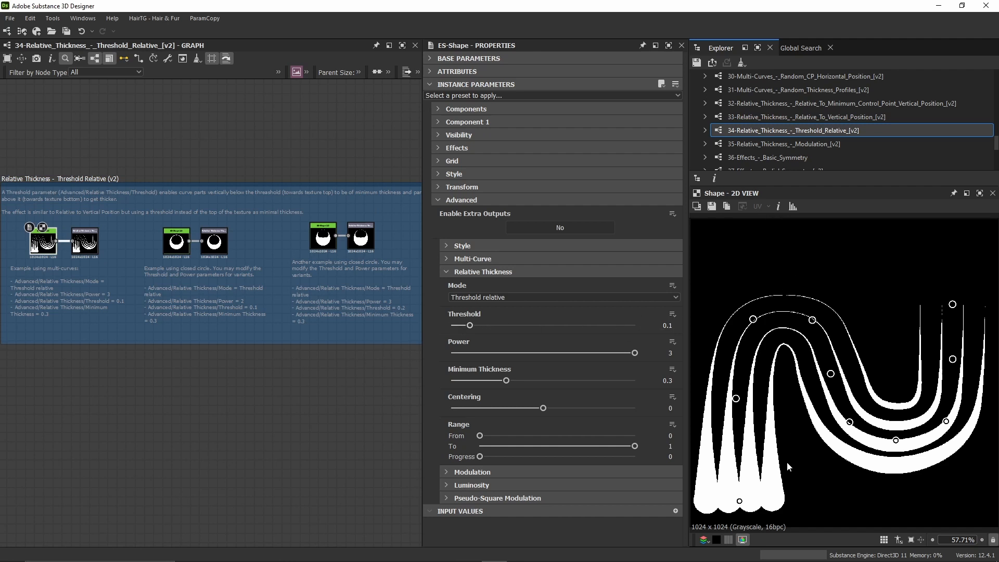
pyautogui.moveTo(772, 223)
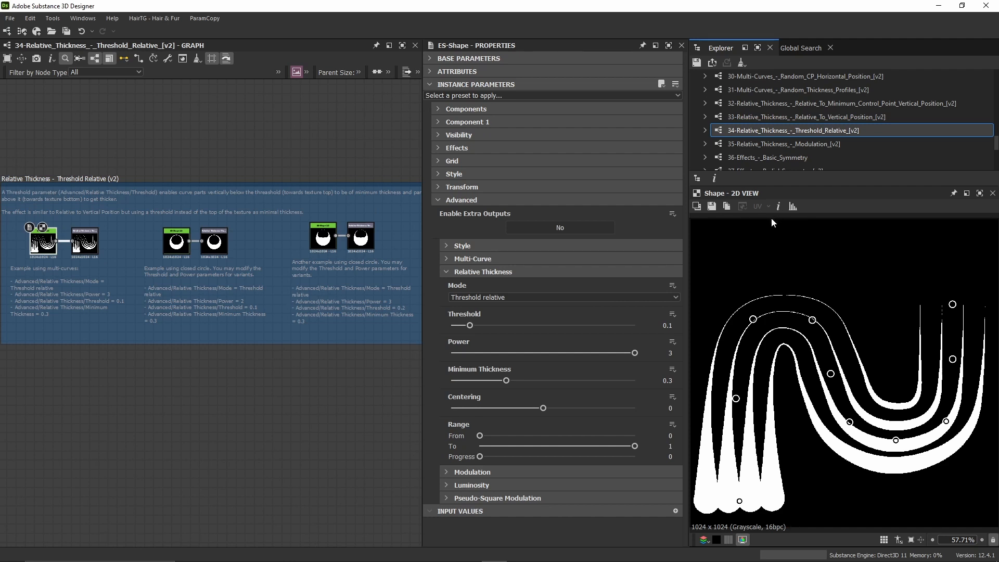
pyautogui.moveTo(652, 321)
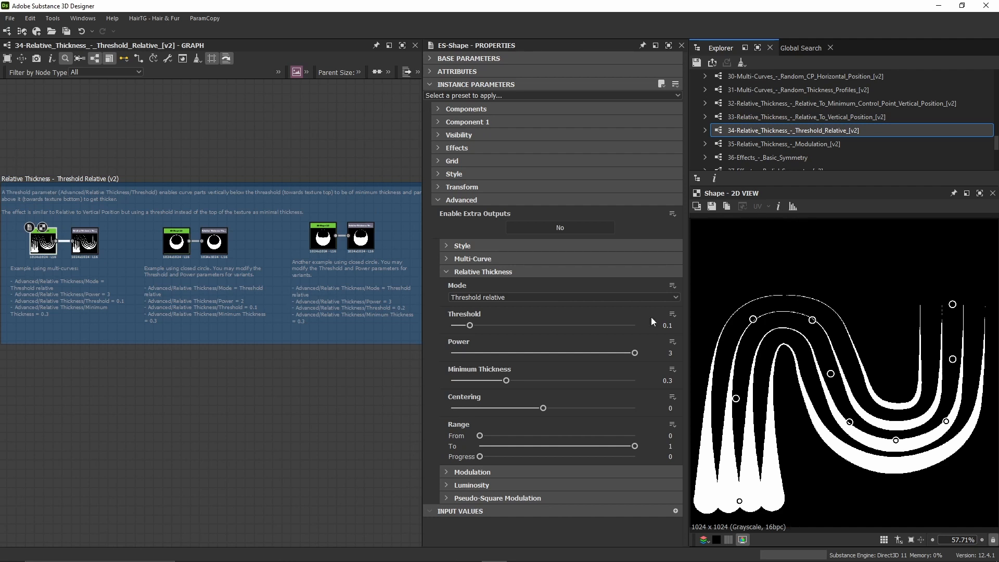
pyautogui.moveTo(783, 285)
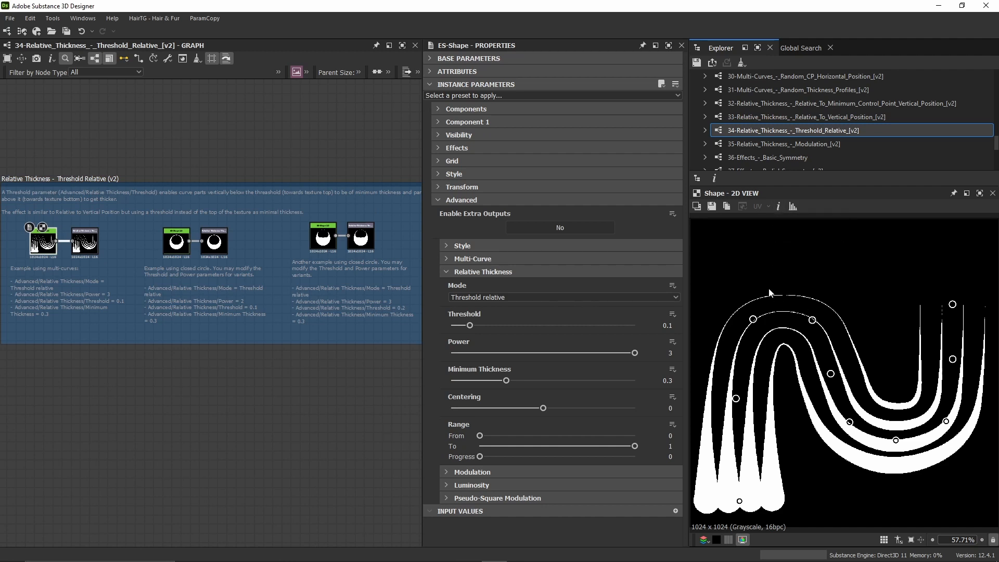
pyautogui.moveTo(788, 273)
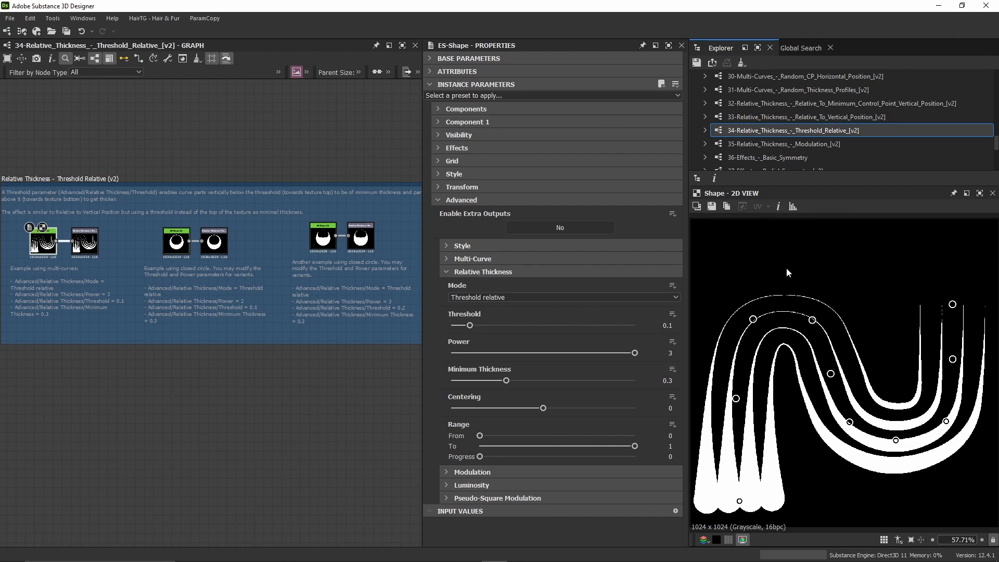
pyautogui.moveTo(783, 438)
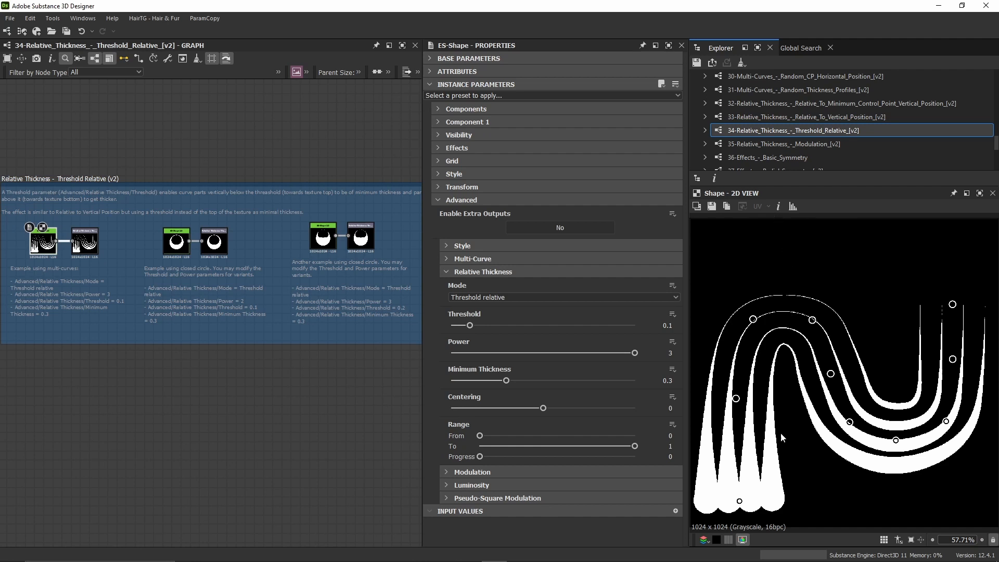
# Push the multi-curve Threshold up to 0.42 and settle it back at about 0.30.
pyautogui.moveTo(471, 325); pyautogui.dragTo(528, 325)
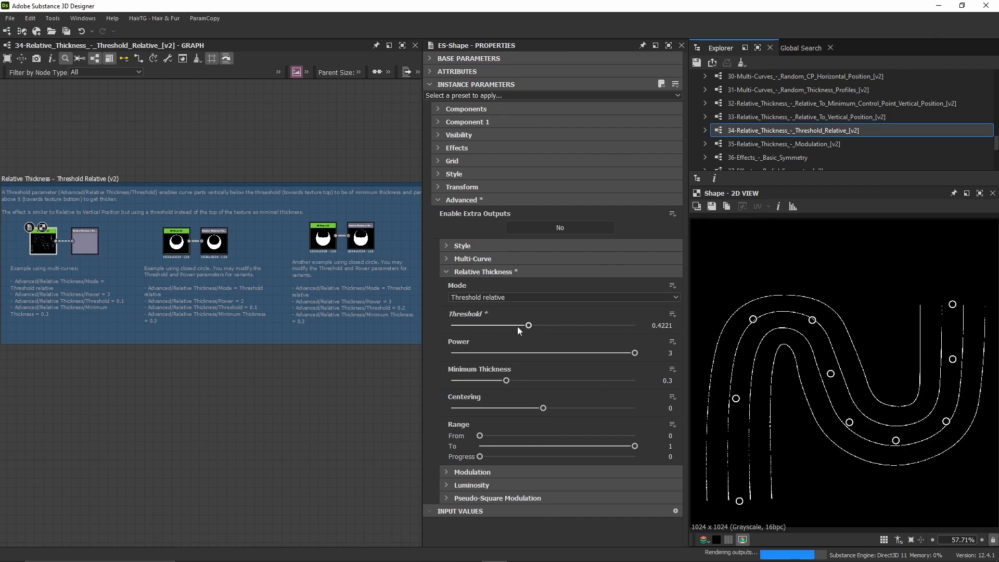
pyautogui.moveTo(528, 325); pyautogui.dragTo(507, 325)
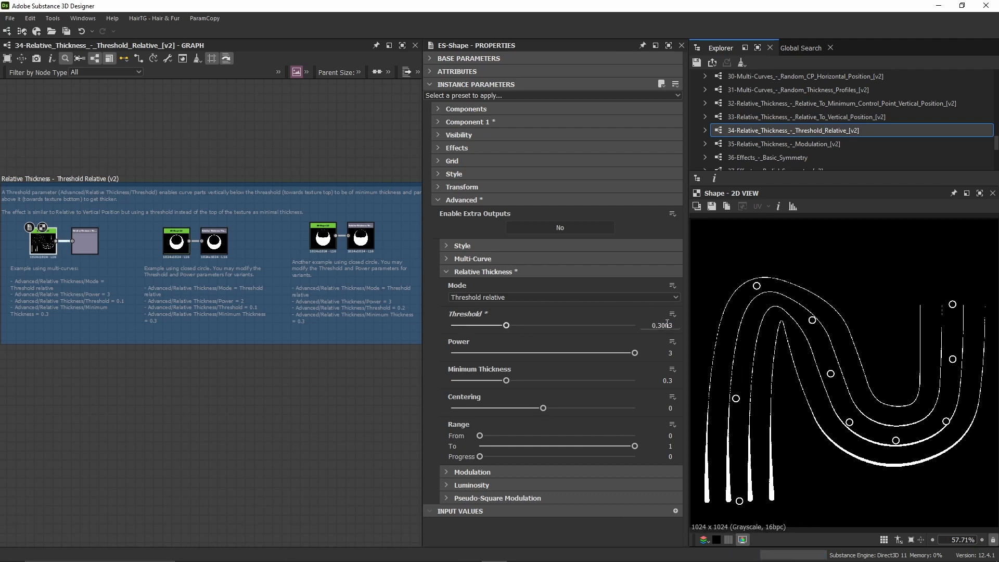
pyautogui.moveTo(489, 325); pyautogui.dragTo(488, 325)
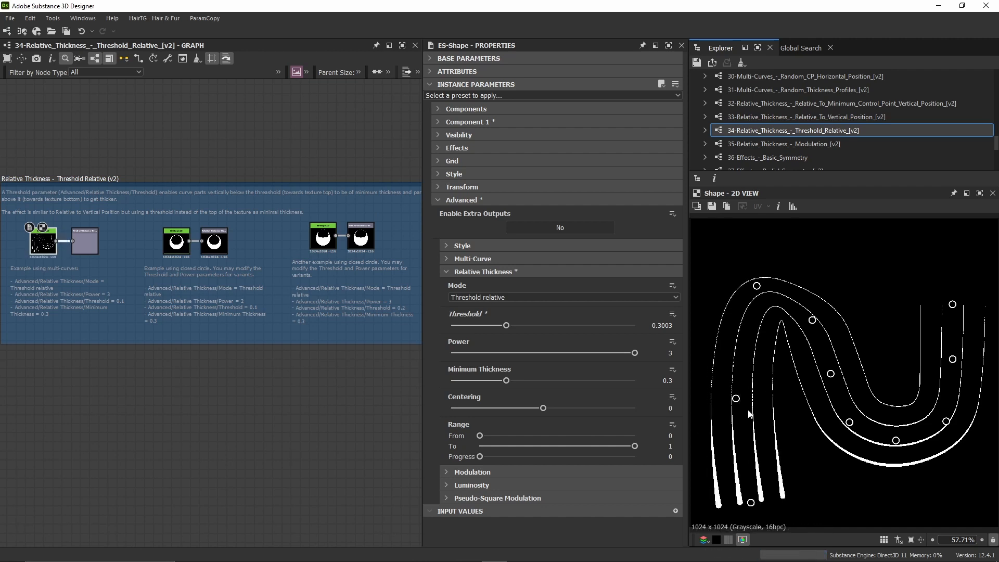
# Drop the Threshold slider all the way to 0, leaving Minimum Thickness at 0.329.
pyautogui.moveTo(489, 325); pyautogui.dragTo(454, 325)
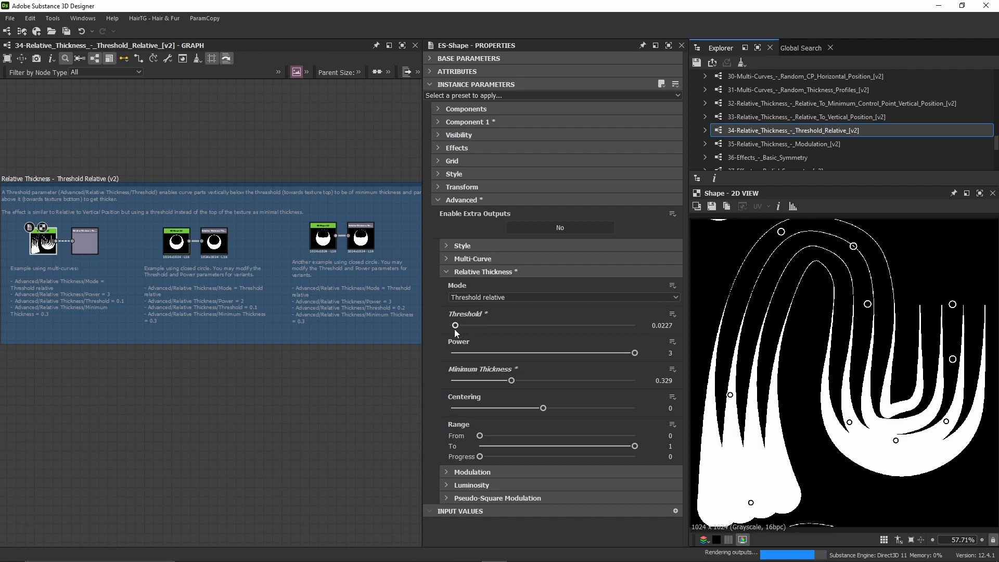
pyautogui.moveTo(455, 325); pyautogui.dragTo(451, 324)
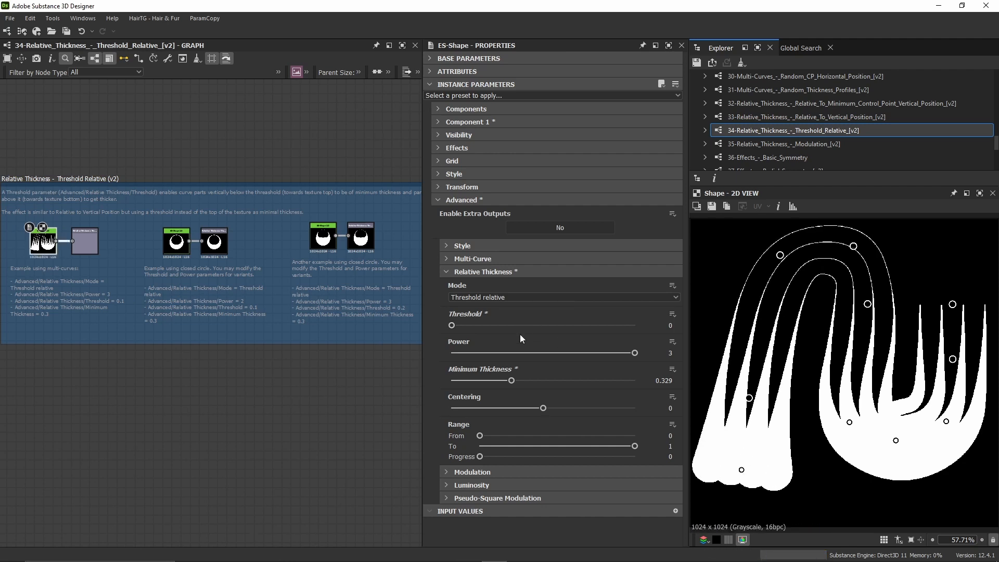
pyautogui.moveTo(760, 376)
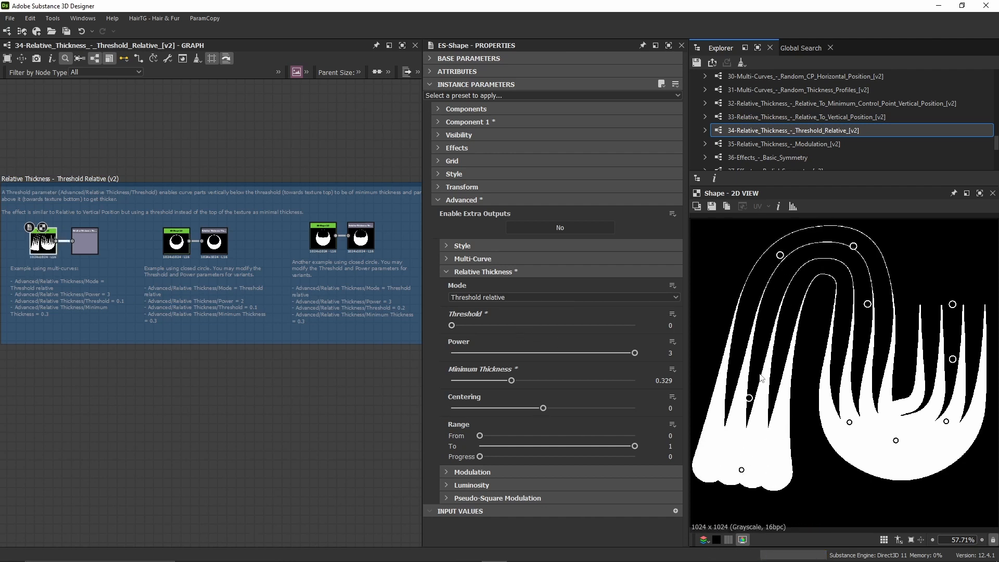
# Set Threshold to about 0.16, trying Power at 1 before returning it to 3.
pyautogui.moveTo(452, 324); pyautogui.dragTo(527, 325)
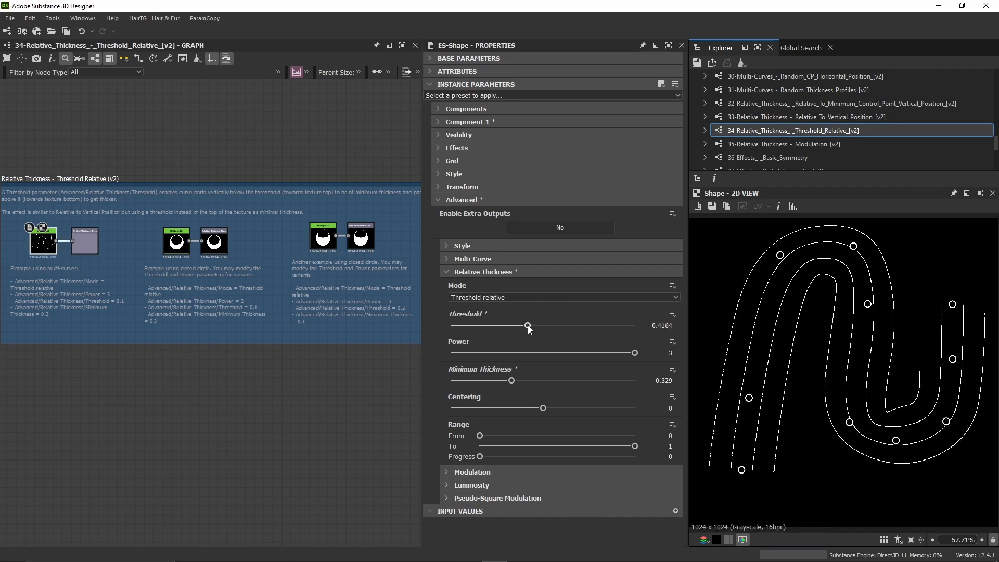
pyautogui.moveTo(529, 326); pyautogui.dragTo(477, 326)
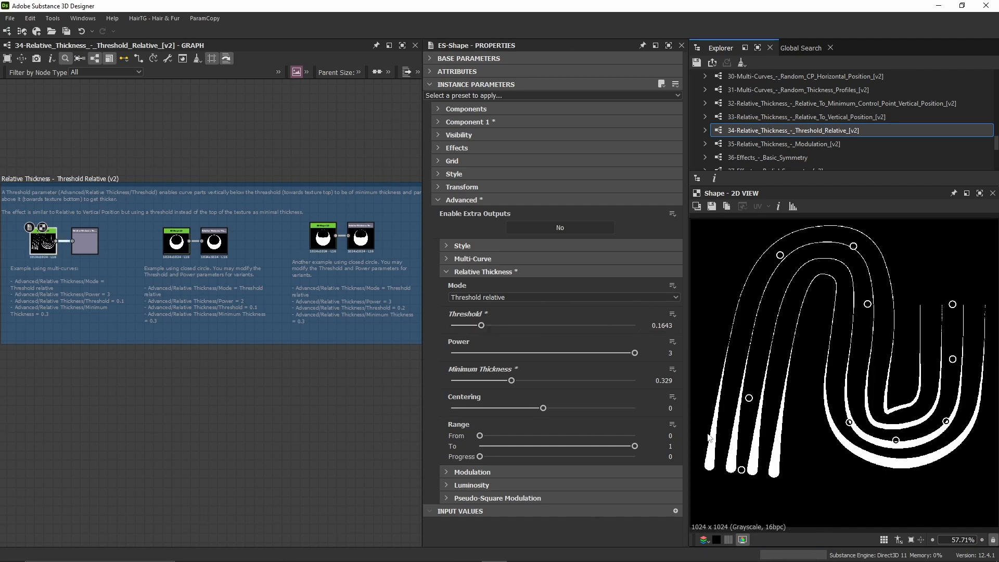
pyautogui.moveTo(635, 353); pyautogui.dragTo(451, 353)
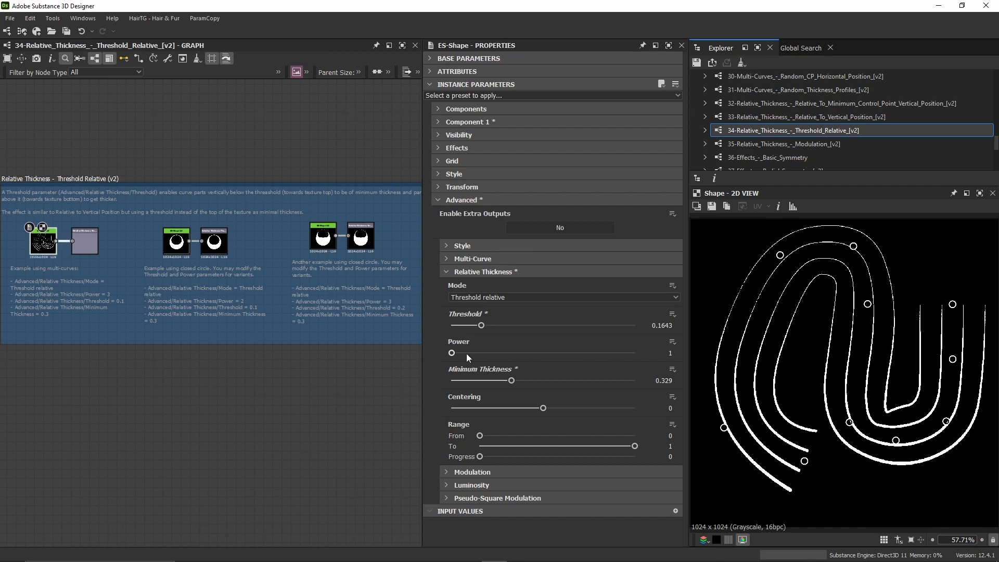
pyautogui.moveTo(452, 352); pyautogui.dragTo(635, 353)
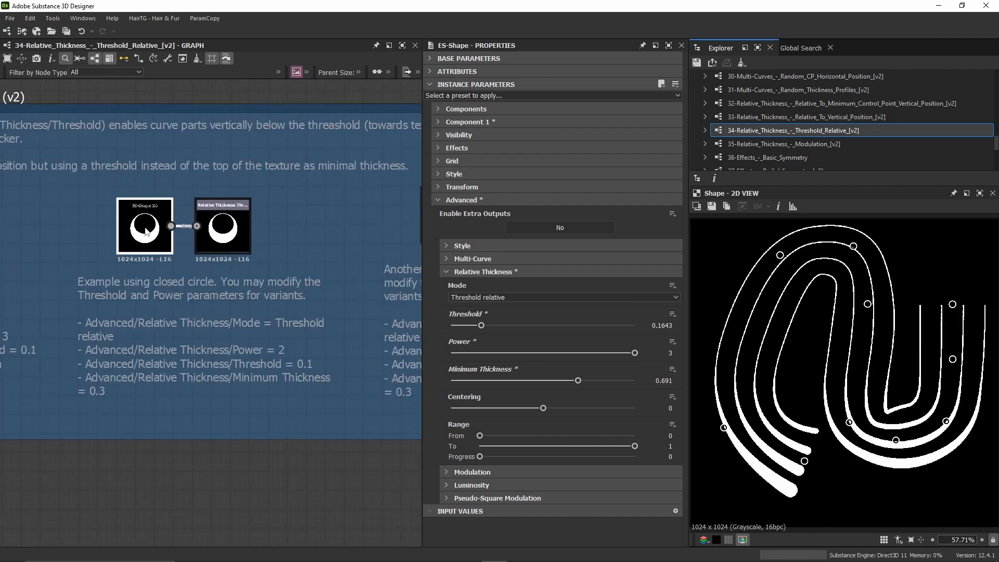
# Select the closed-circle ES-Shape node and set its Threshold to about 0.07 after trying 0.06 and 0.24.
pyautogui.click(145, 227)
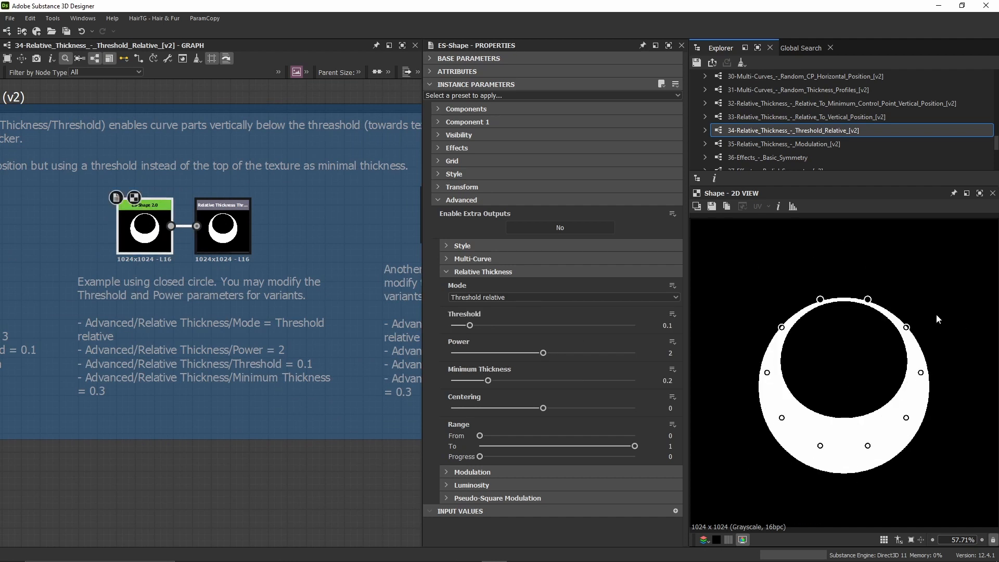
pyautogui.moveTo(475, 326); pyautogui.dragTo(461, 326)
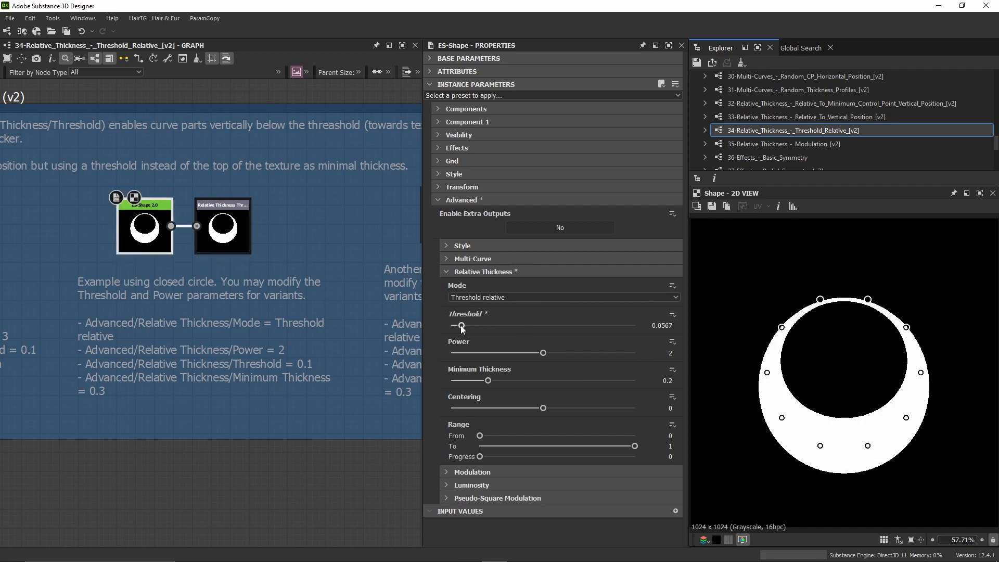
pyautogui.moveTo(461, 325); pyautogui.dragTo(495, 325)
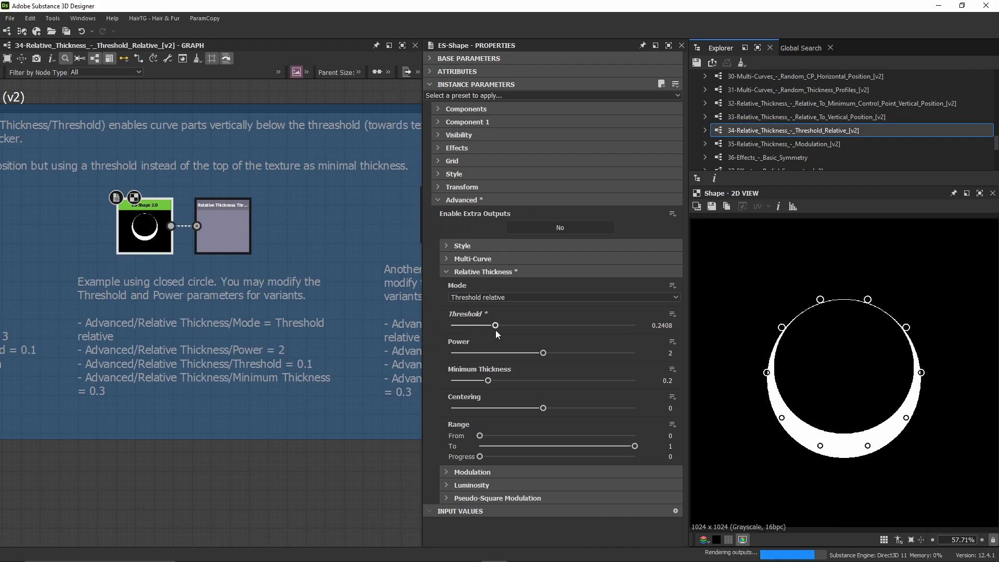
pyautogui.moveTo(497, 324); pyautogui.dragTo(463, 325)
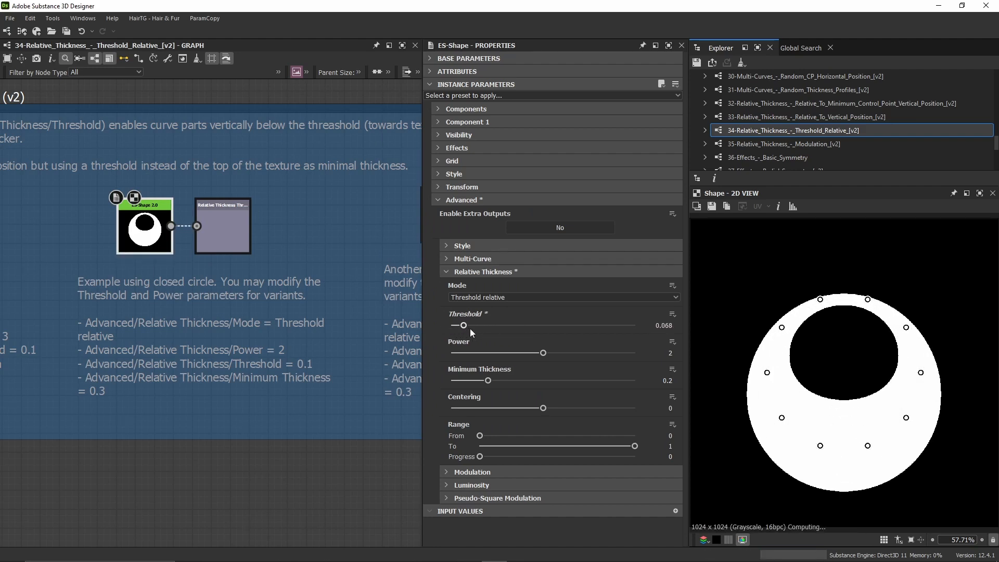